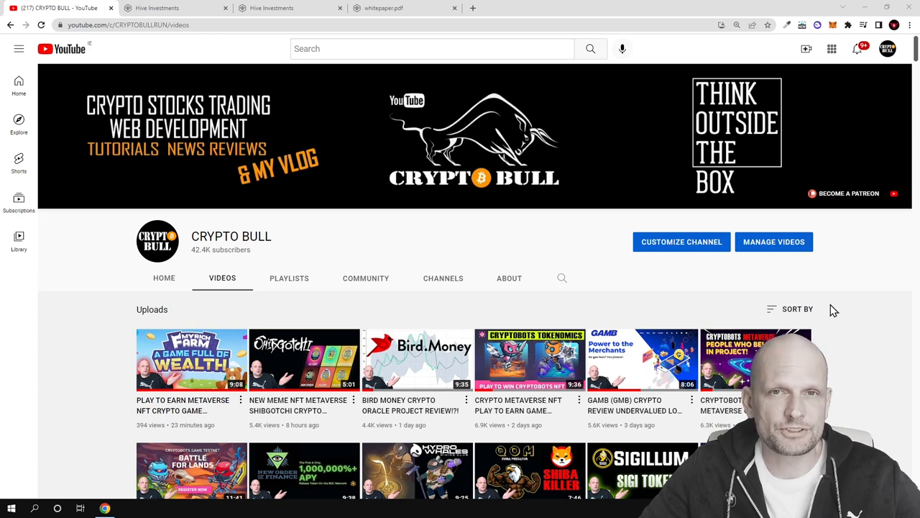
pyautogui.moveTo(828, 309)
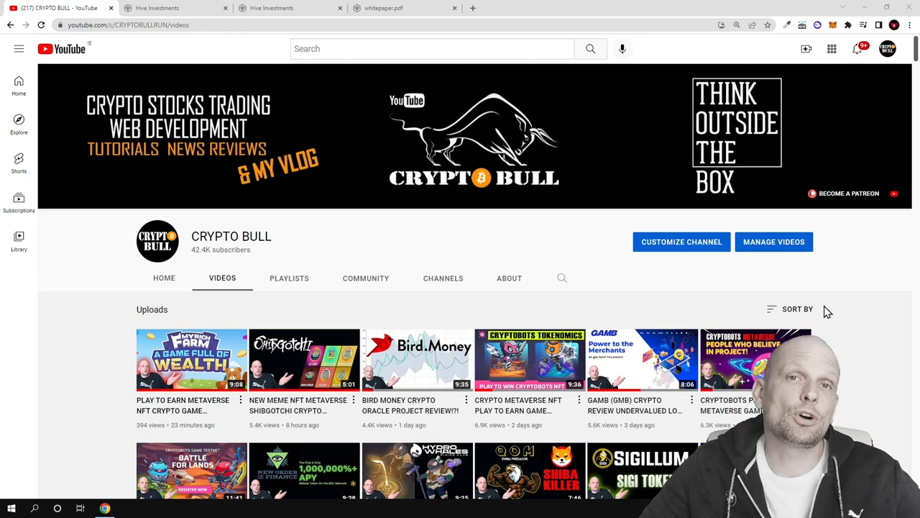
pyautogui.moveTo(228, 106)
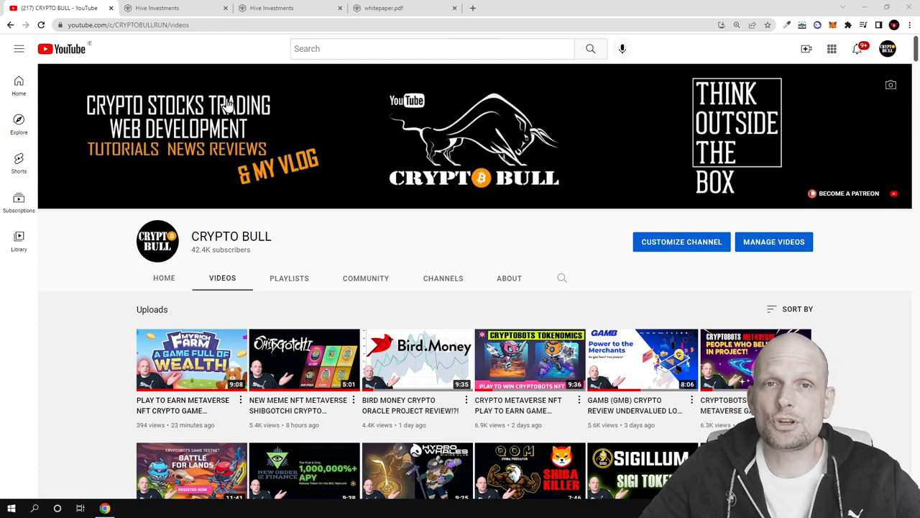
# - Switch to the Hive Investments tab showing the Welcome to the Hive homepage
pyautogui.click(175, 9)
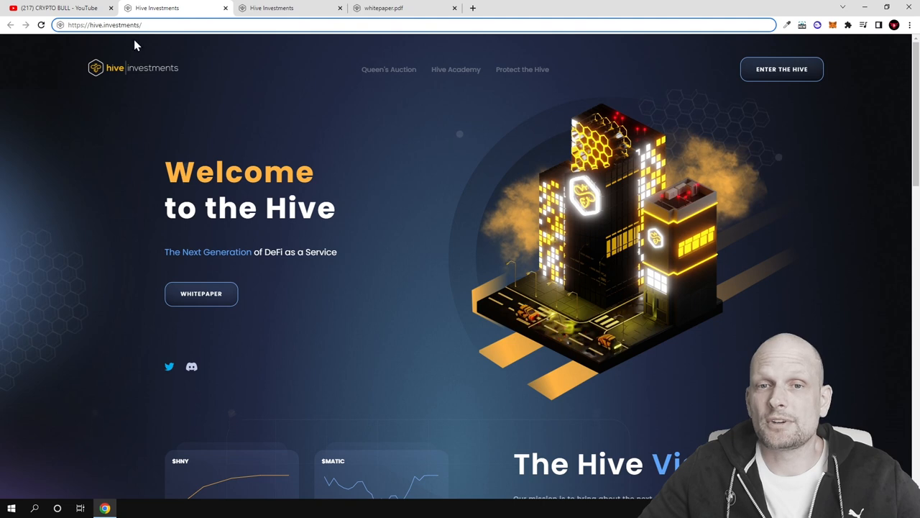
pyautogui.moveTo(168, 95)
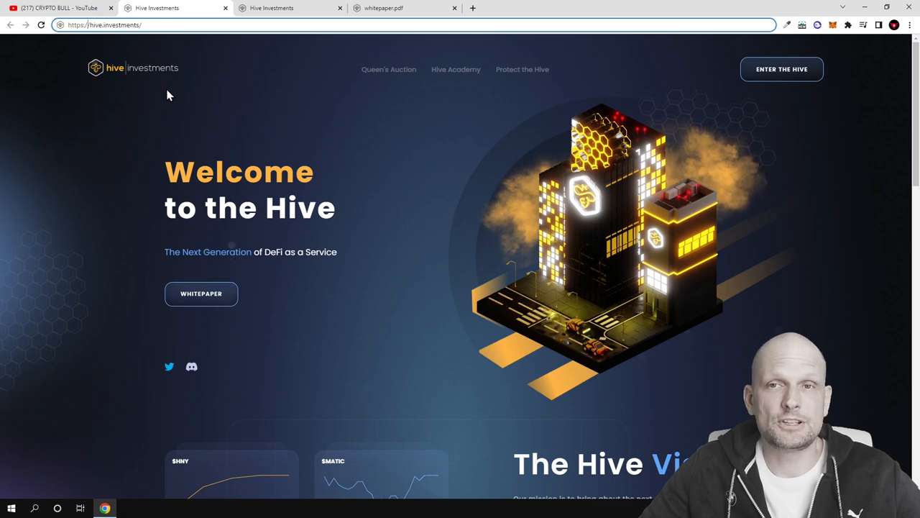
pyautogui.moveTo(279, 100)
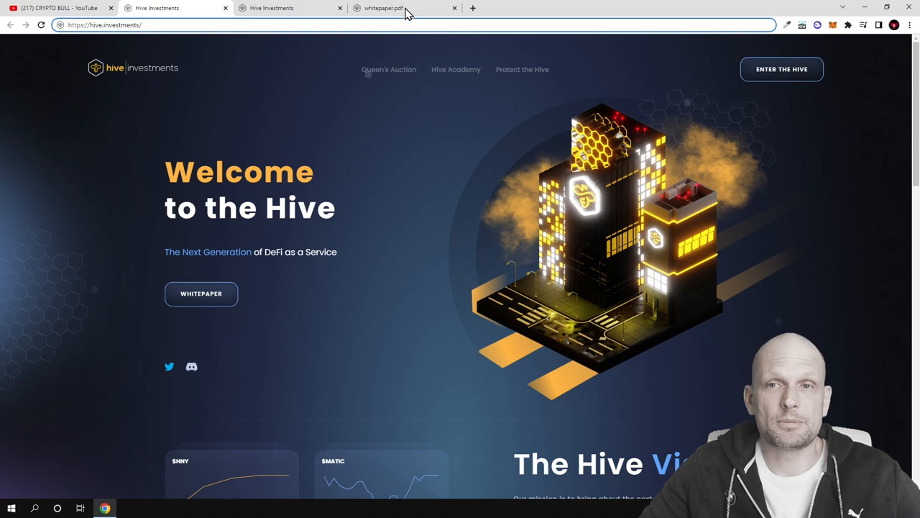
# - Show the whitepaper's Executive Summary and select its opening sentence on the Polygon DeFi-as-a-Service protocol
pyautogui.click(403, 8)
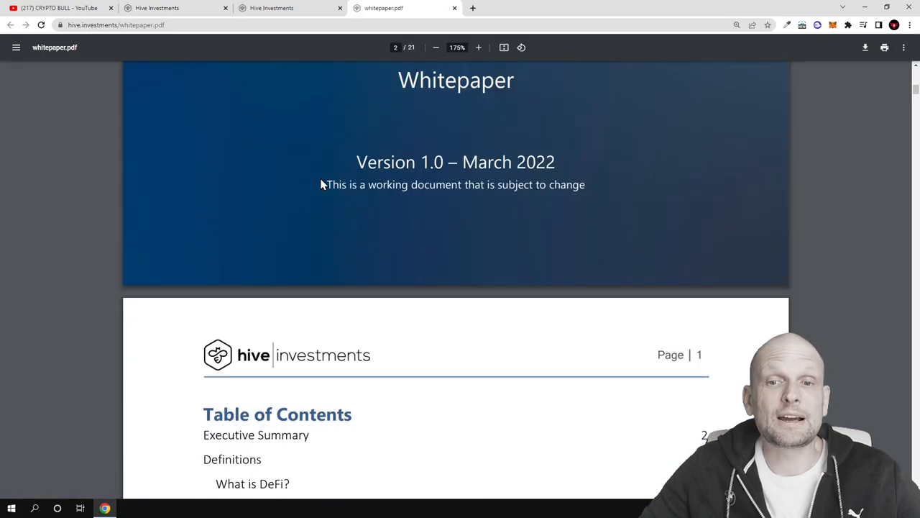
pyautogui.scroll(-3)
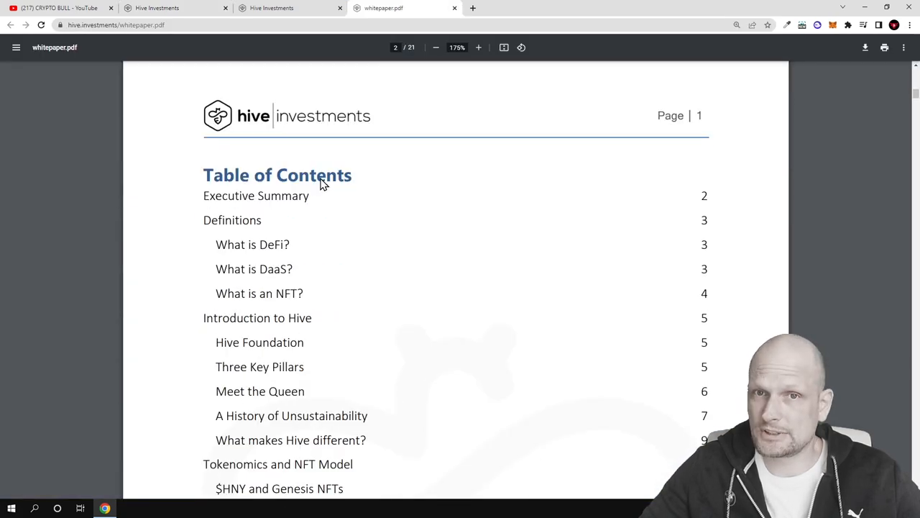
pyautogui.scroll(-3)
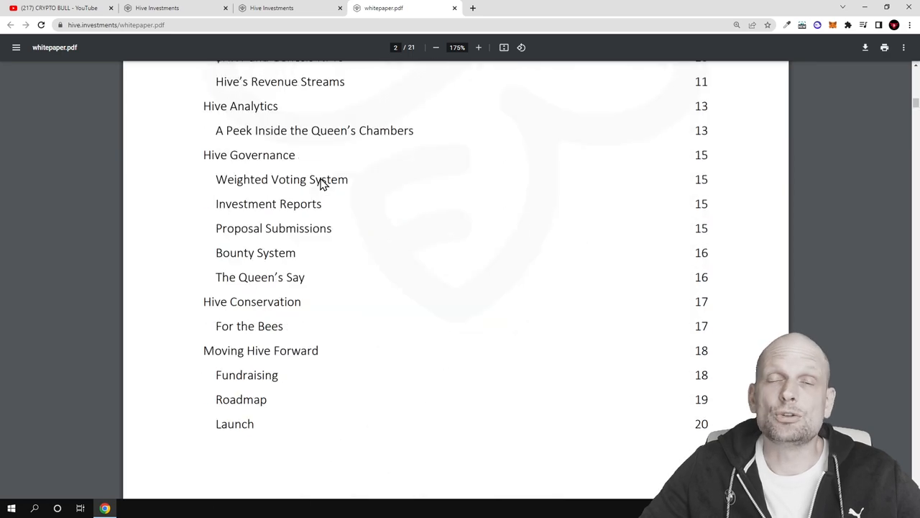
pyautogui.scroll(-3)
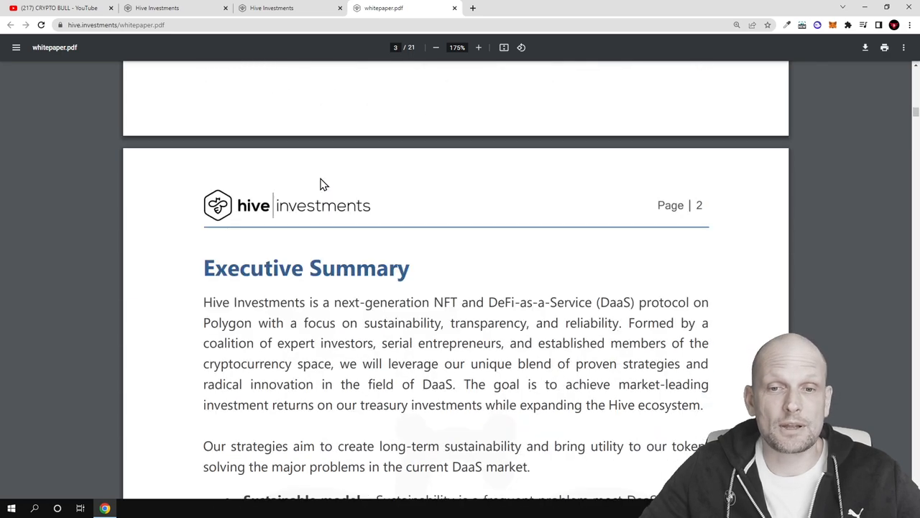
pyautogui.scroll(-3)
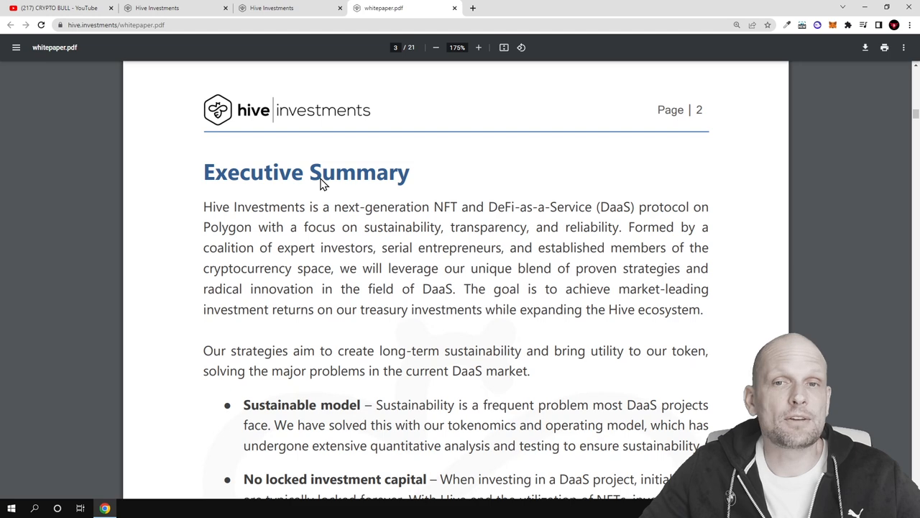
pyautogui.scroll(-3)
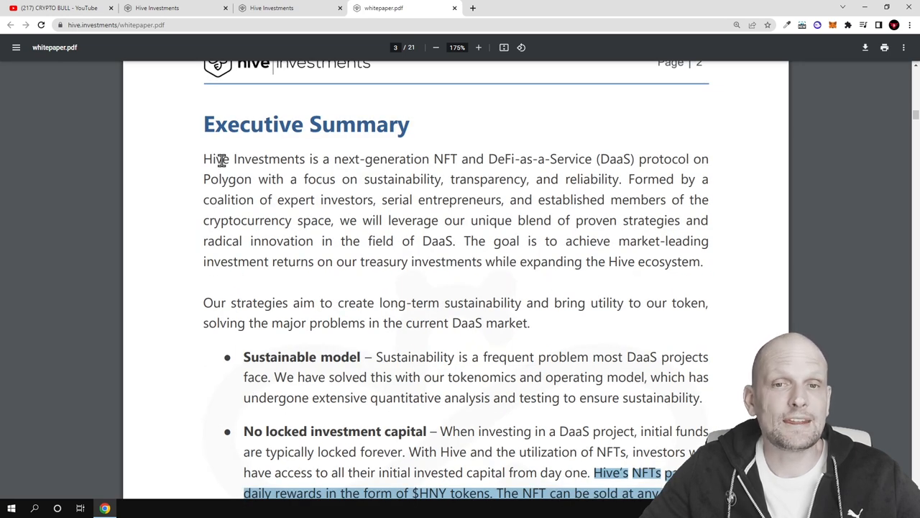
pyautogui.doubleClick(305, 124)
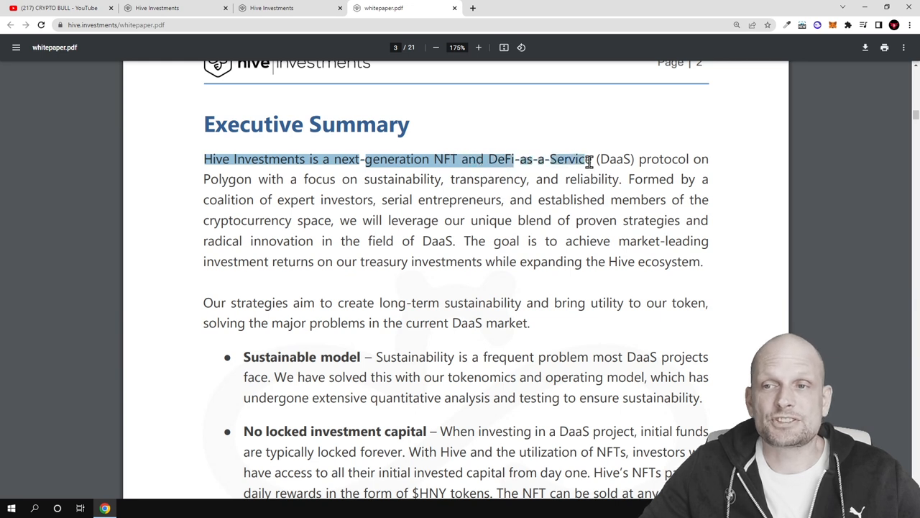
pyautogui.moveTo(589, 158); pyautogui.dragTo(317, 178)
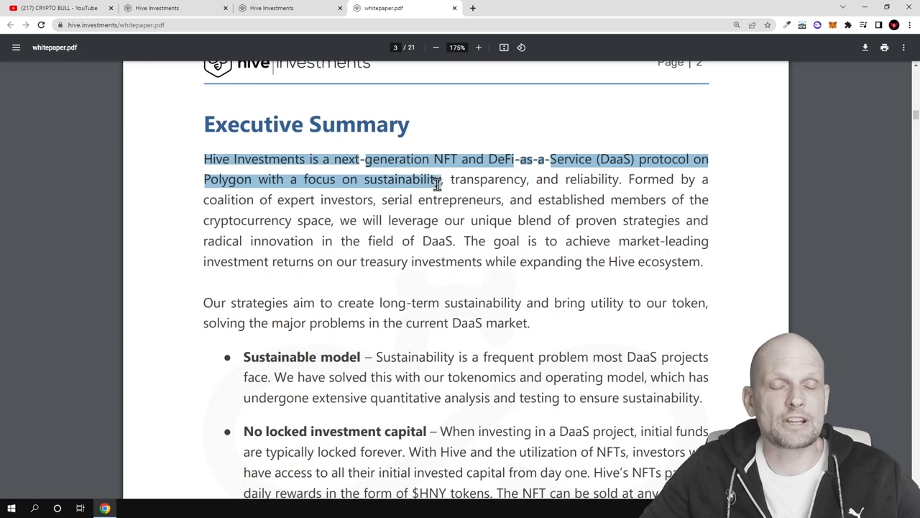
# - Reach the 'No locked investment capital' bullet and select the phrase about selling NFTs anytime
pyautogui.scroll(-3)
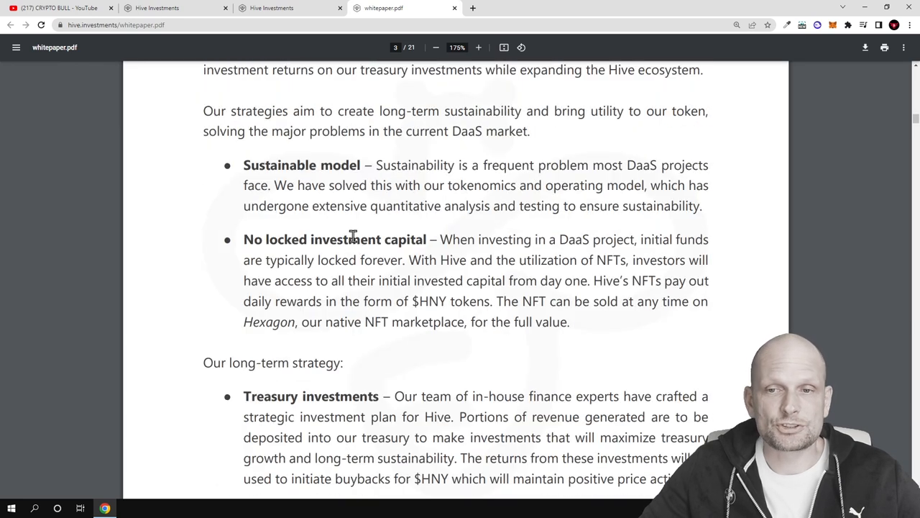
pyautogui.moveTo(546, 280)
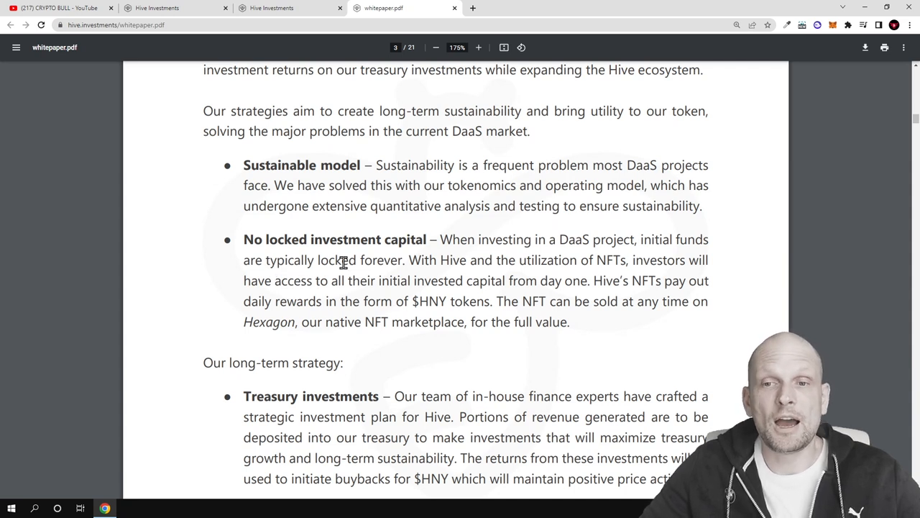
pyautogui.moveTo(242, 239)
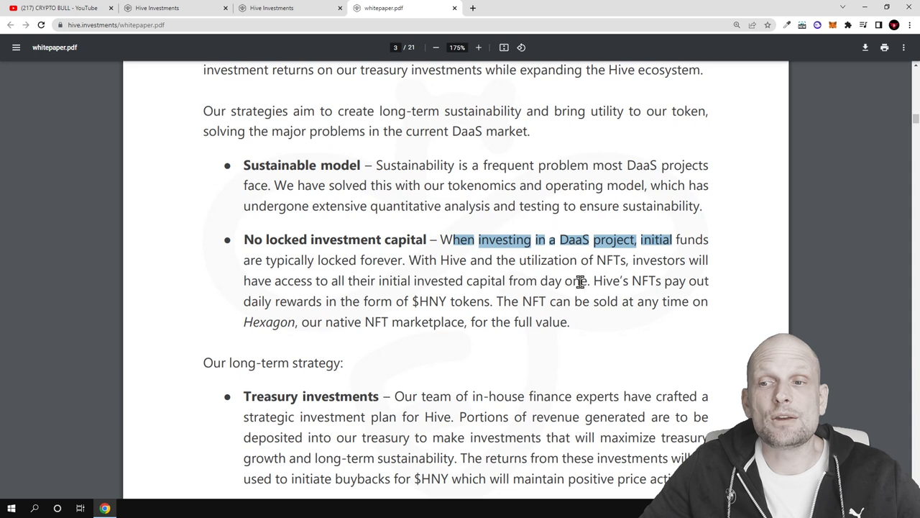
pyautogui.moveTo(484, 298)
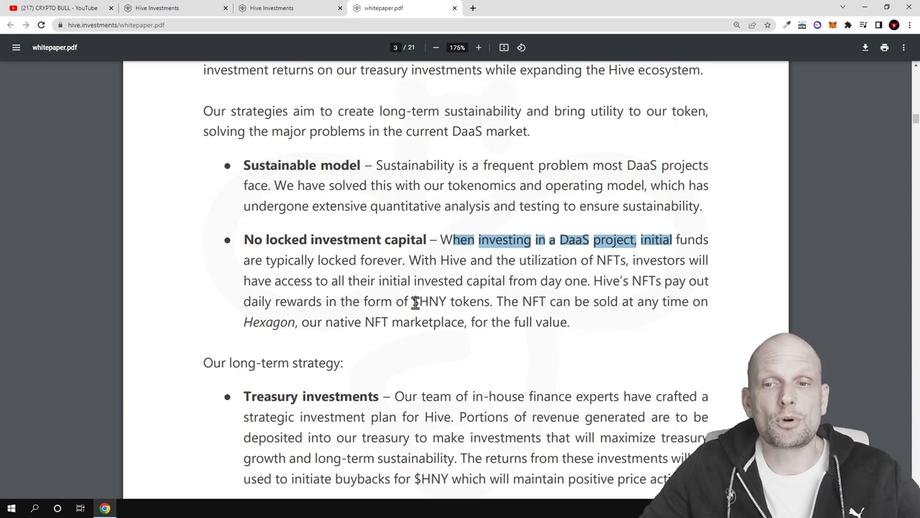
pyautogui.doubleClick(432, 302)
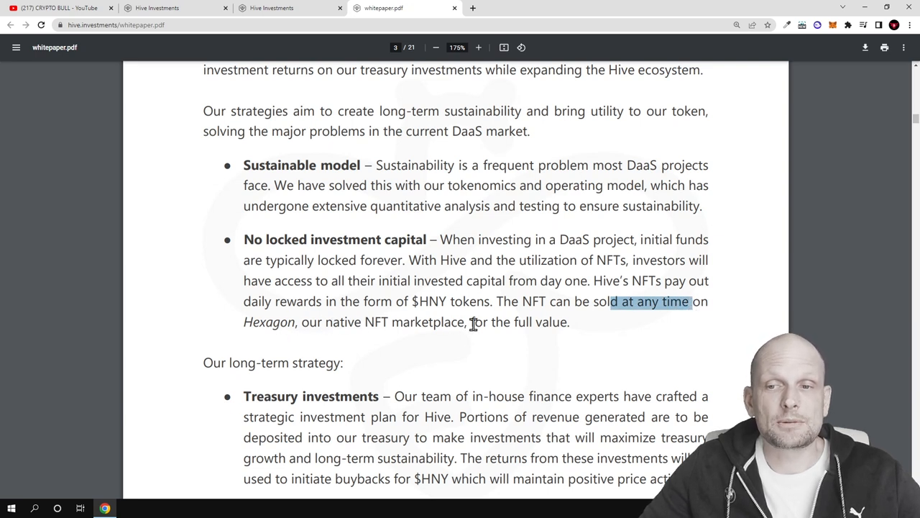
pyautogui.moveTo(314, 368)
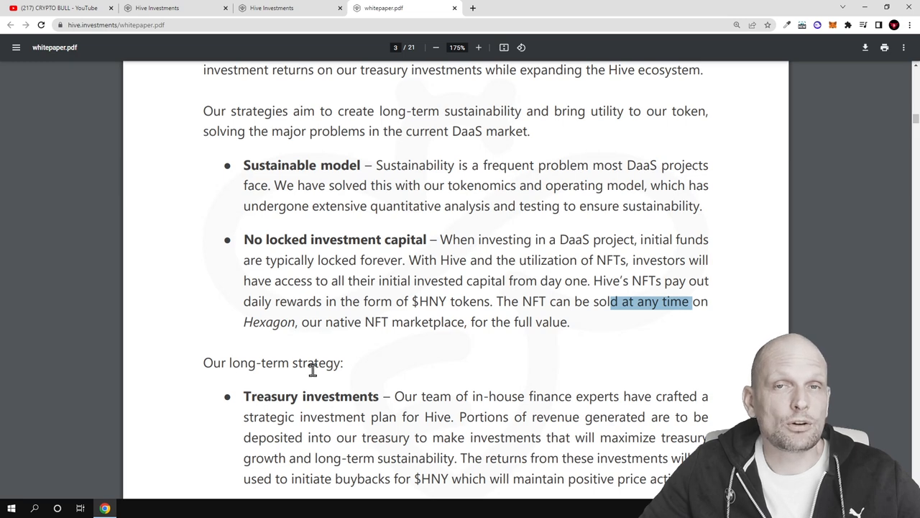
pyautogui.moveTo(194, 23)
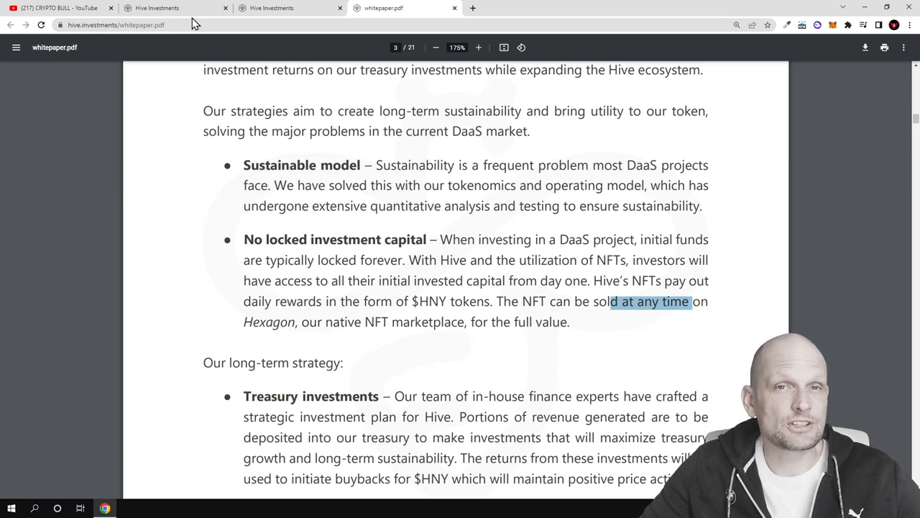
# - Switch from the whitepaper PDF back to the Hive Investments homepage tab
pyautogui.click(175, 9)
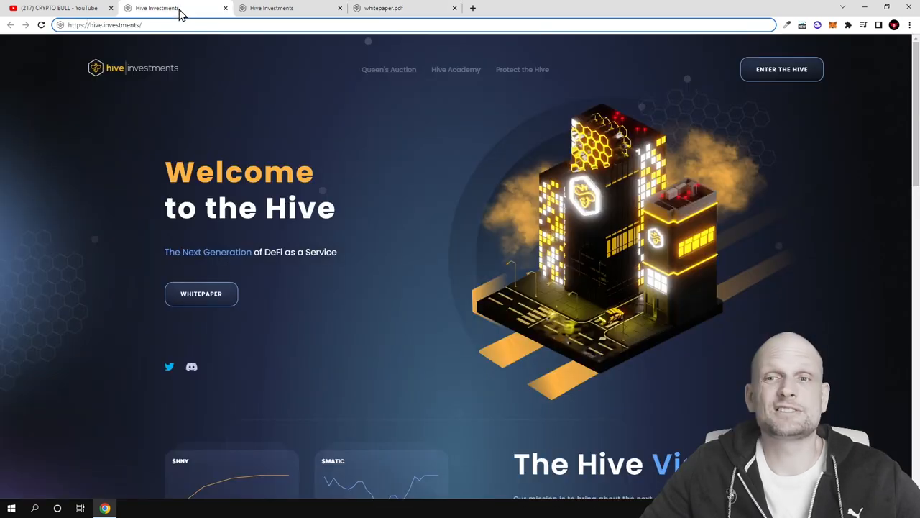
pyautogui.moveTo(171, 106)
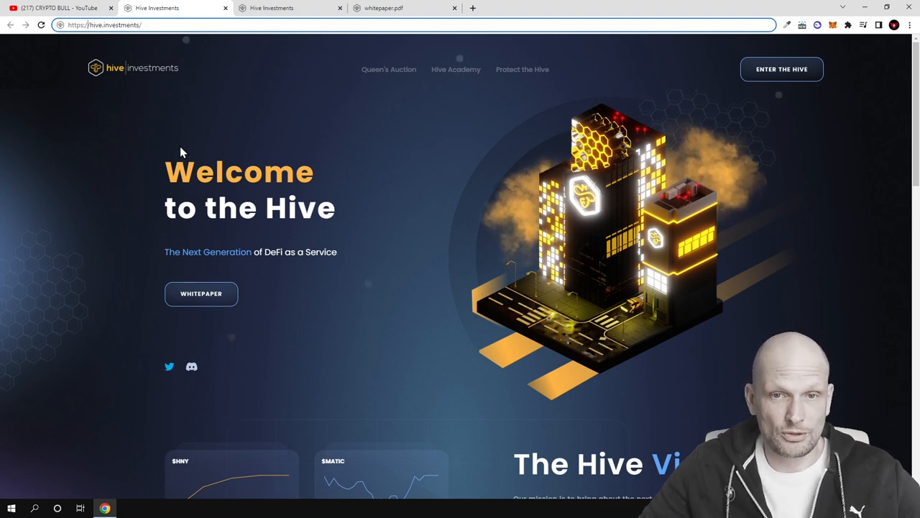
pyautogui.moveTo(122, 39)
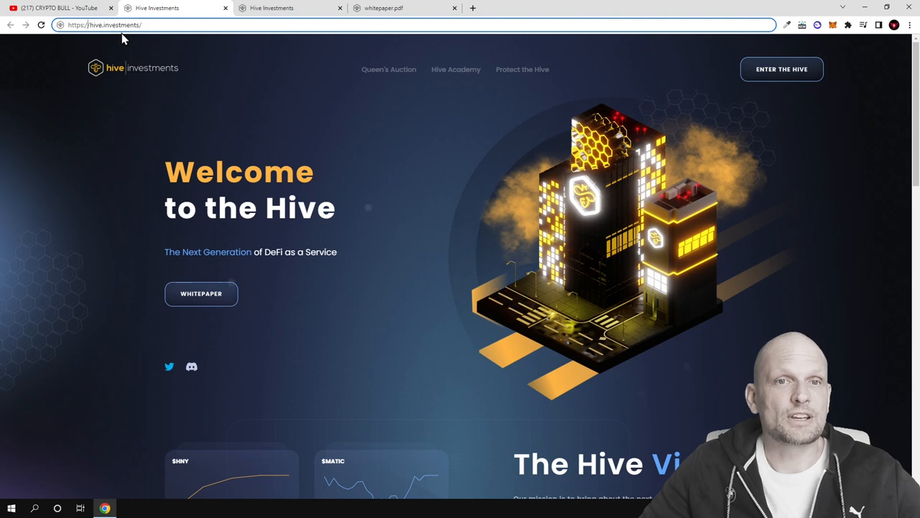
pyautogui.moveTo(112, 230)
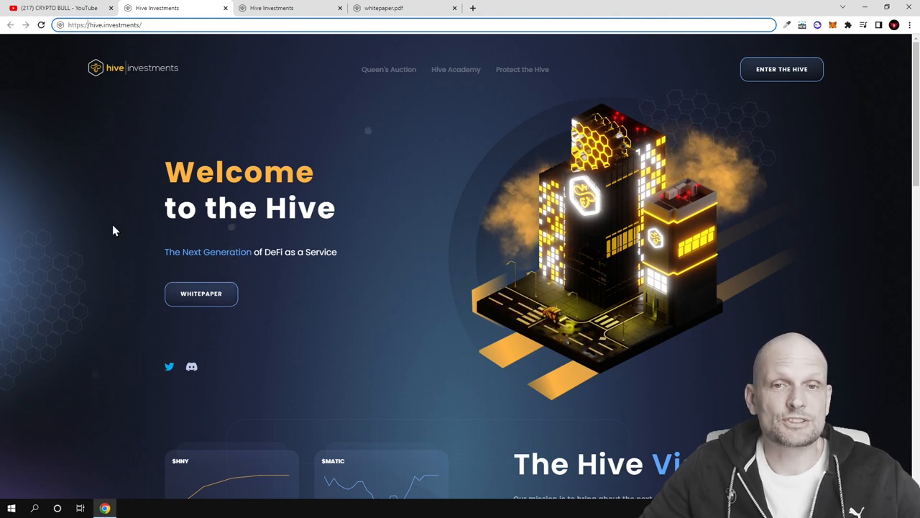
pyautogui.moveTo(167, 244)
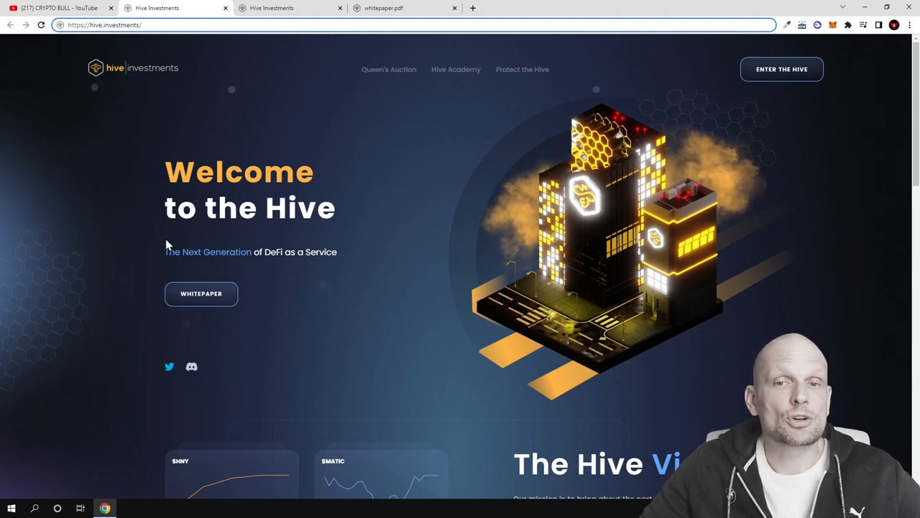
# - Scroll past the $HNY/$MATIC price cards, Hive Vision and How Hive works to How To Get Started
pyautogui.scroll(-3)
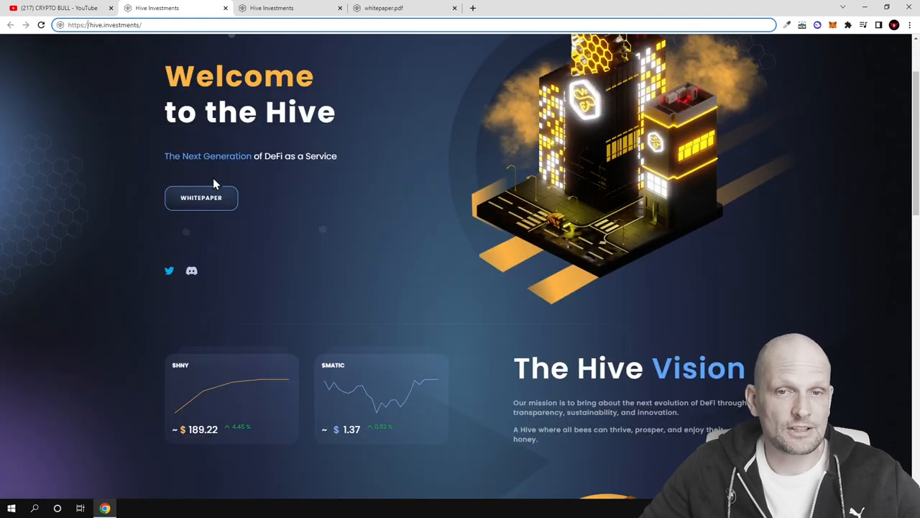
pyautogui.moveTo(201, 204)
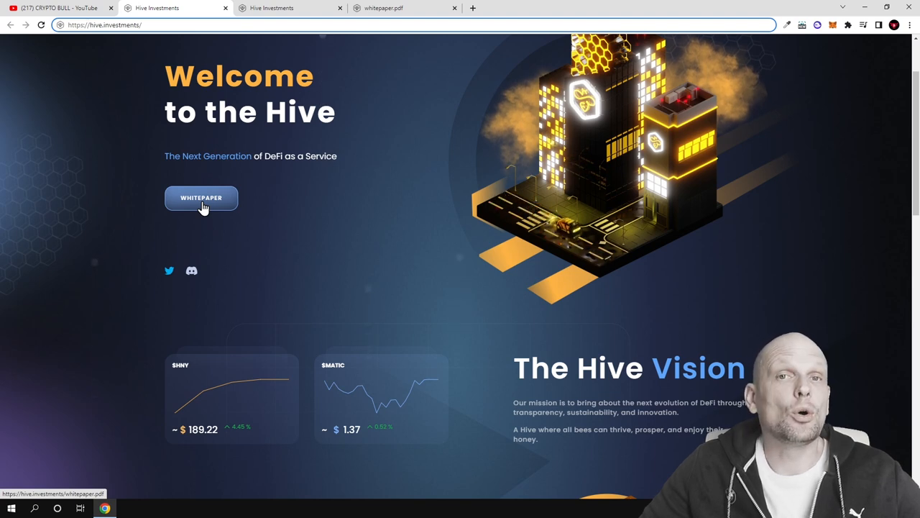
pyautogui.scroll(-3)
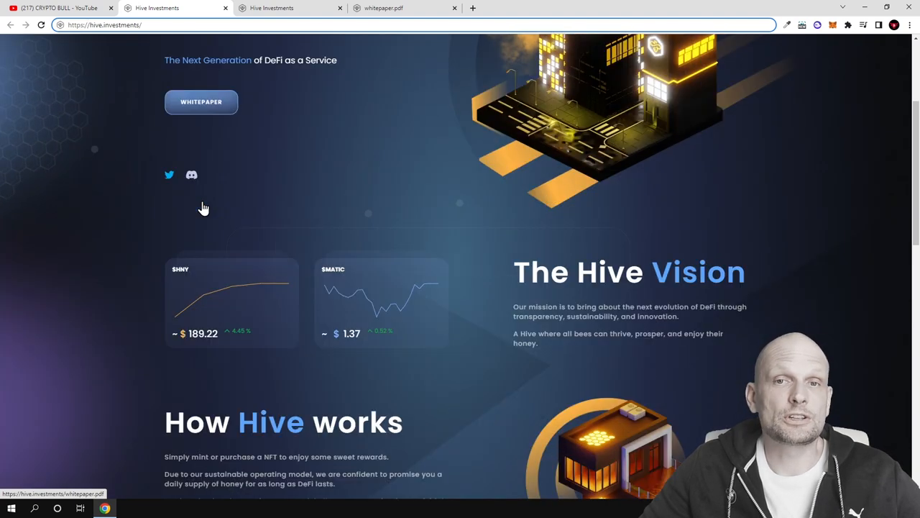
pyautogui.scroll(-3)
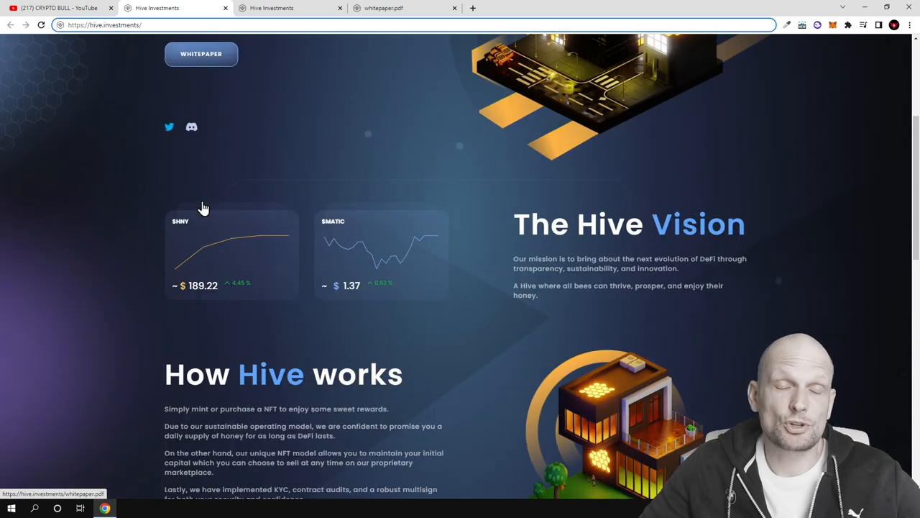
pyautogui.moveTo(568, 284)
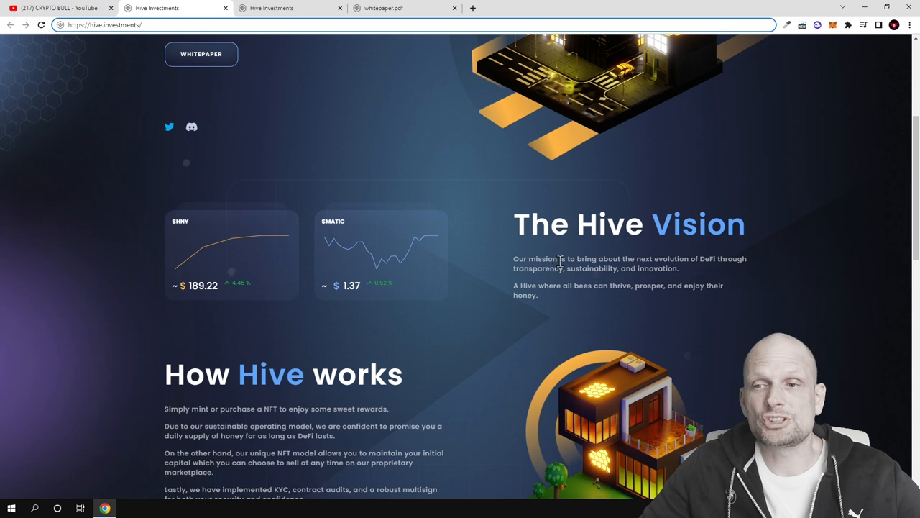
pyautogui.scroll(-3)
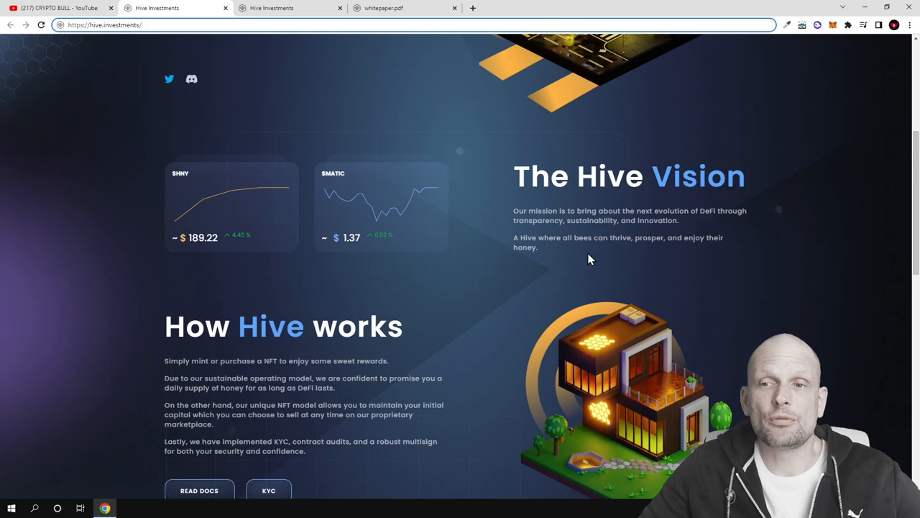
pyautogui.moveTo(616, 250)
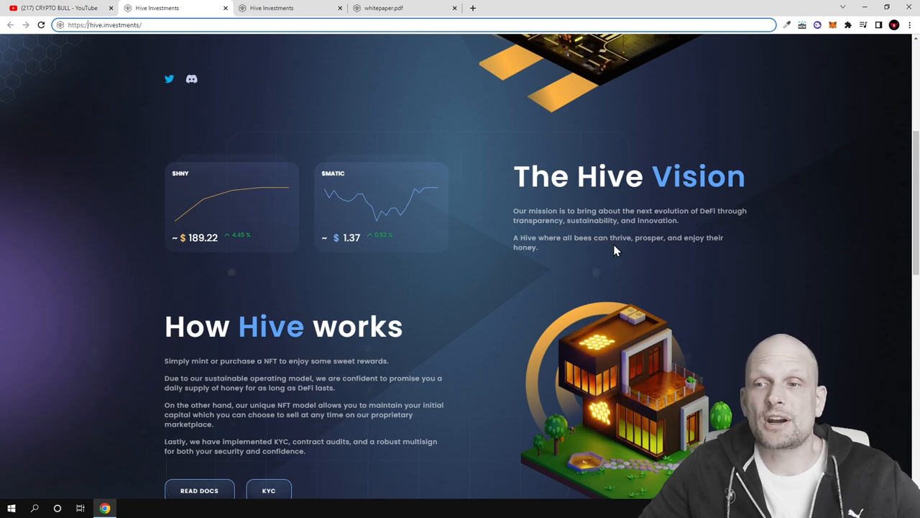
pyautogui.scroll(-3)
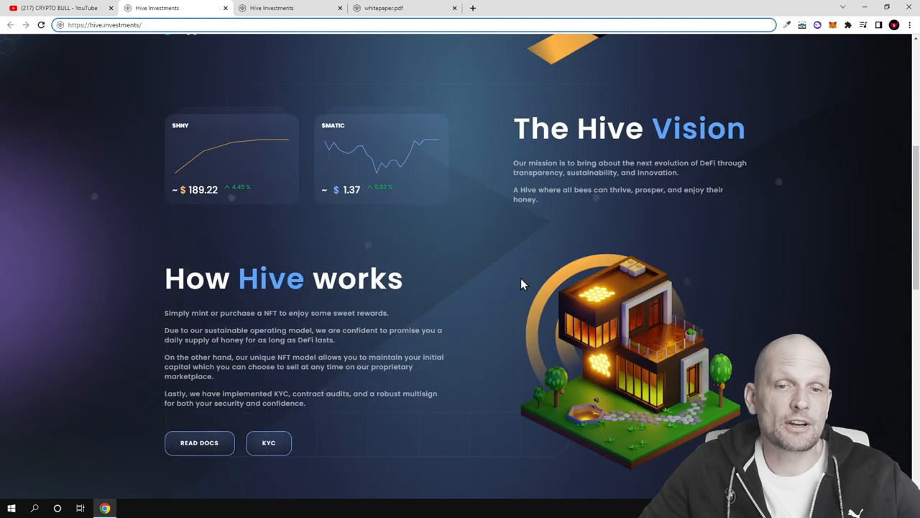
pyautogui.scroll(-3)
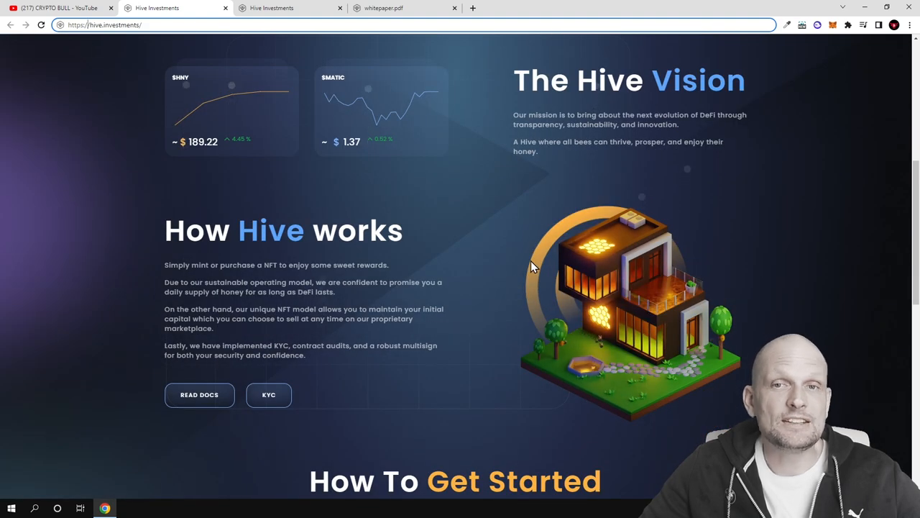
pyautogui.scroll(-3)
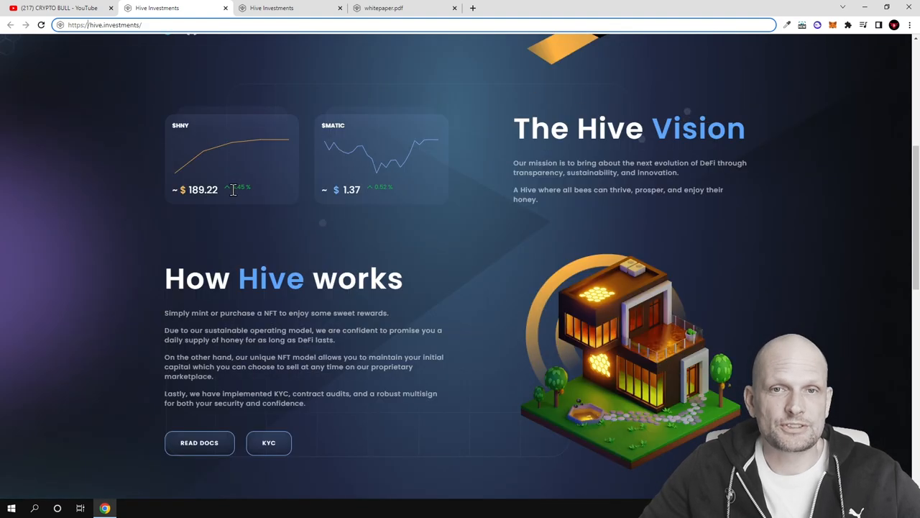
pyautogui.moveTo(186, 157)
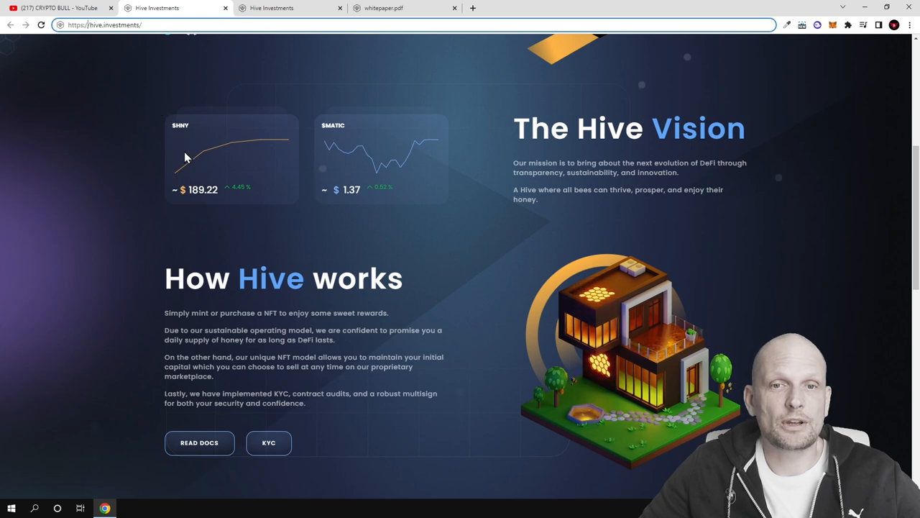
pyautogui.moveTo(194, 204)
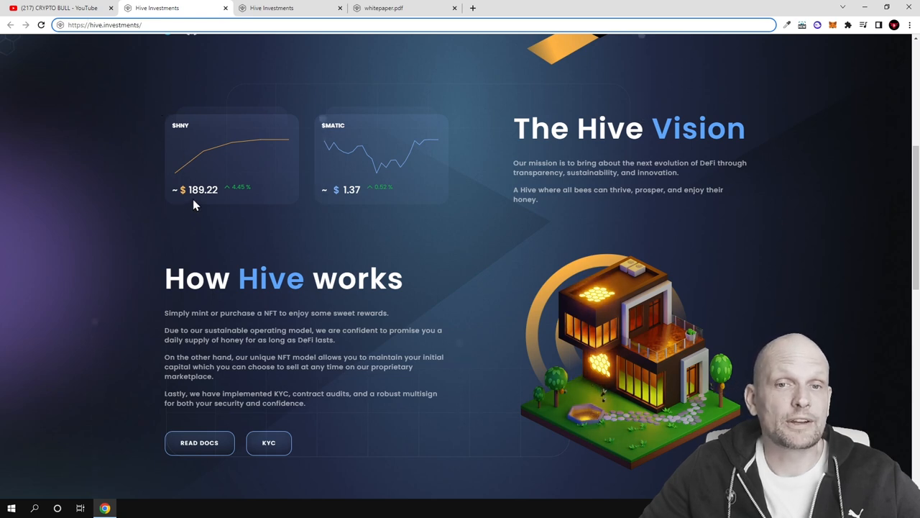
pyautogui.moveTo(202, 204)
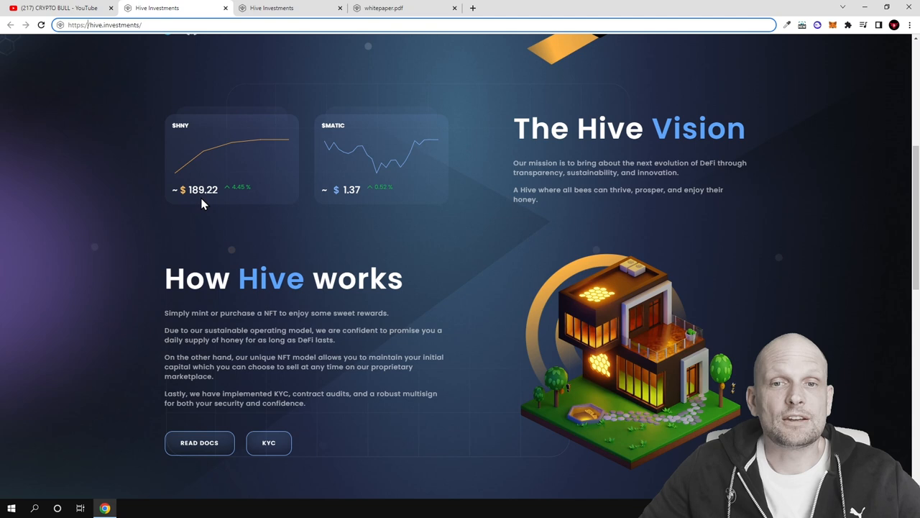
pyautogui.moveTo(142, 204)
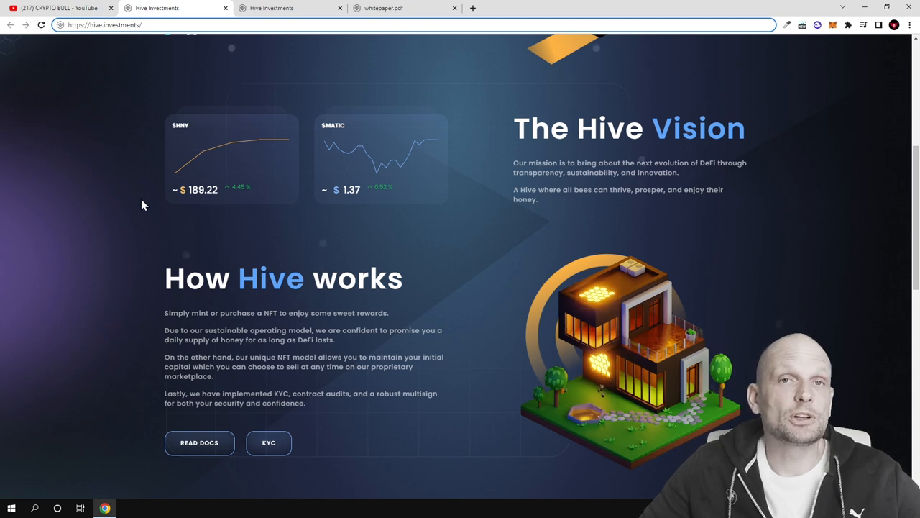
pyautogui.scroll(-3)
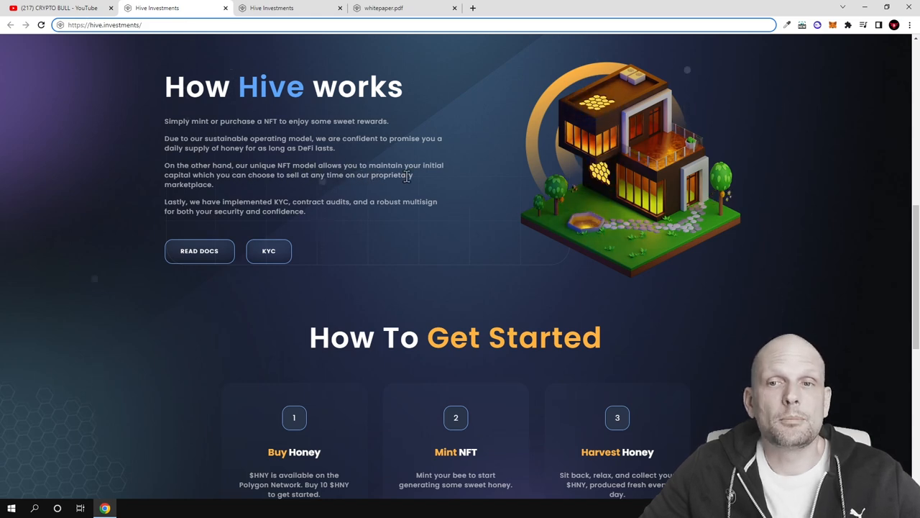
pyautogui.moveTo(285, 187)
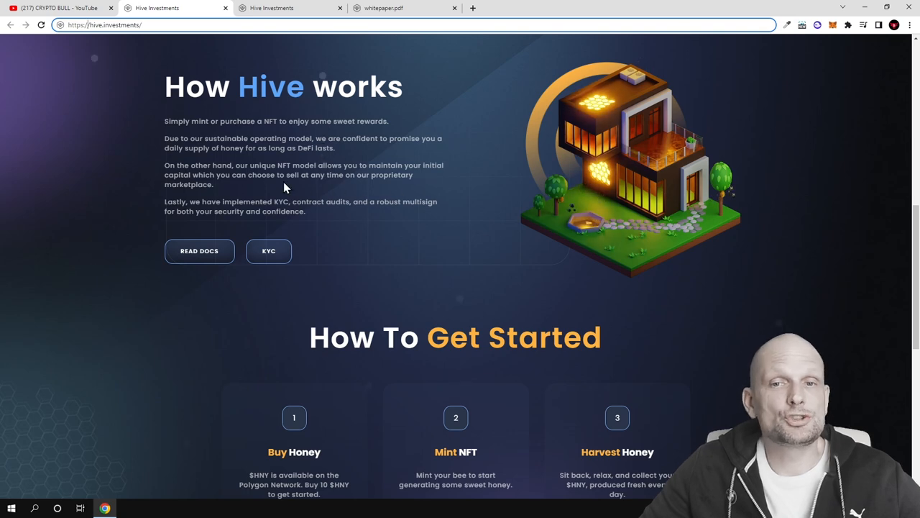
pyautogui.moveTo(371, 187)
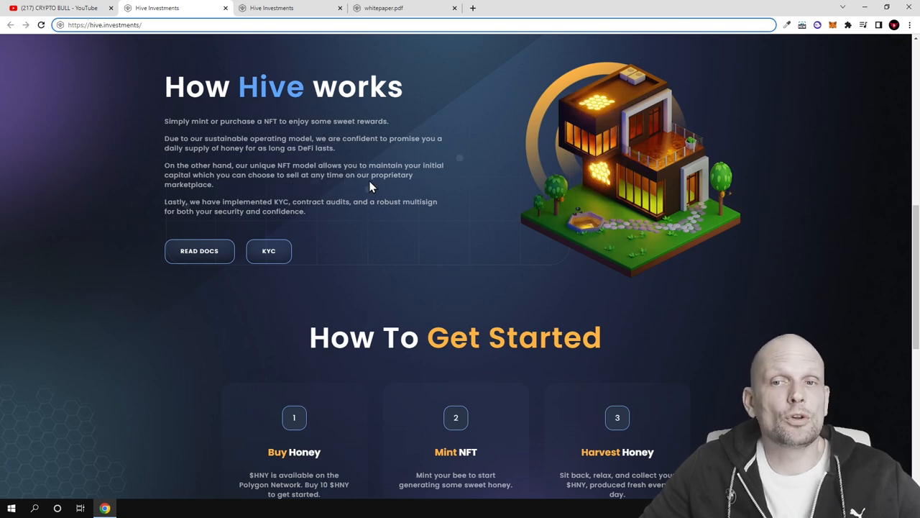
pyautogui.scroll(-3)
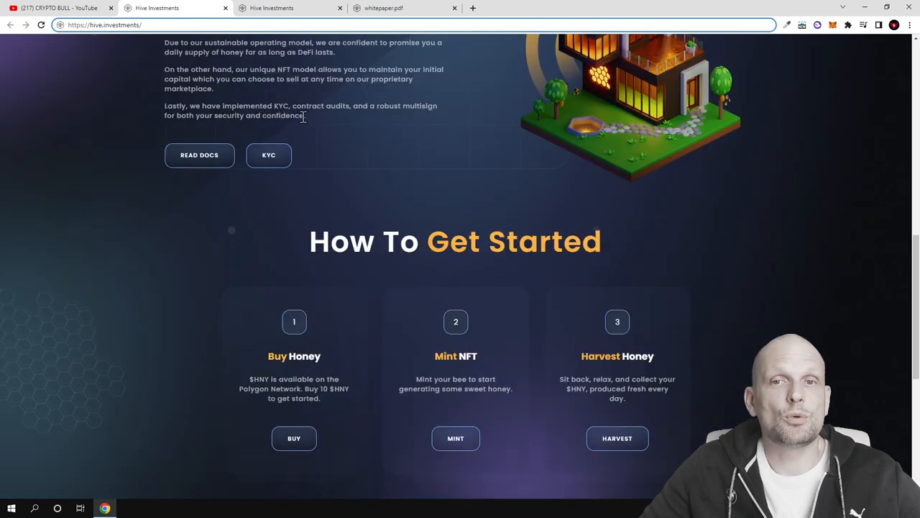
pyautogui.moveTo(391, 124)
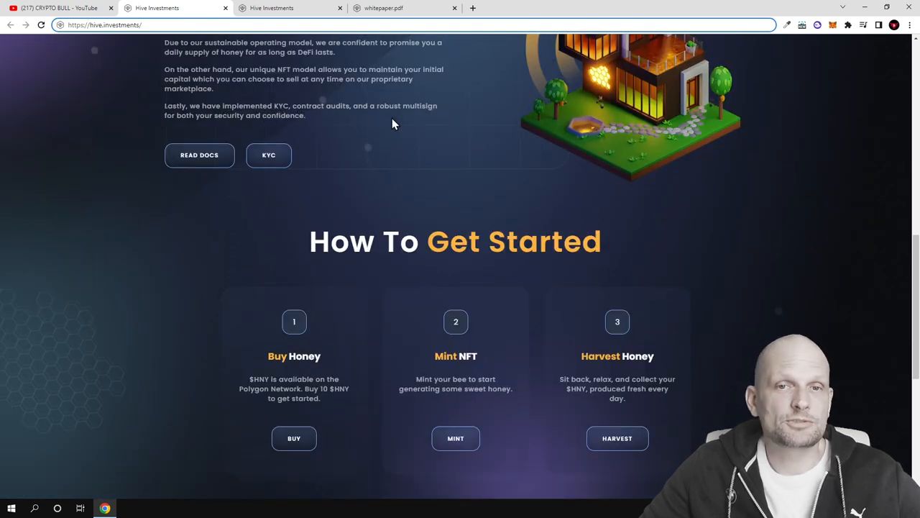
pyautogui.moveTo(374, 129)
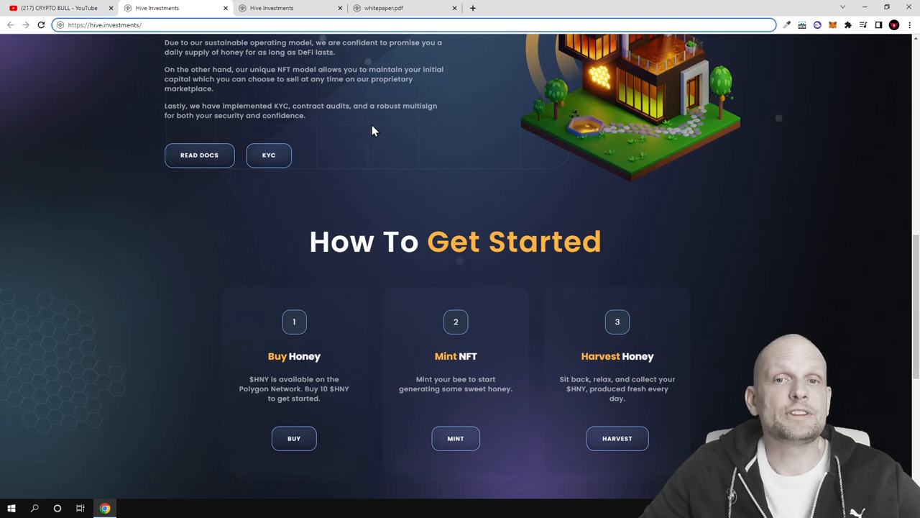
pyautogui.moveTo(247, 170)
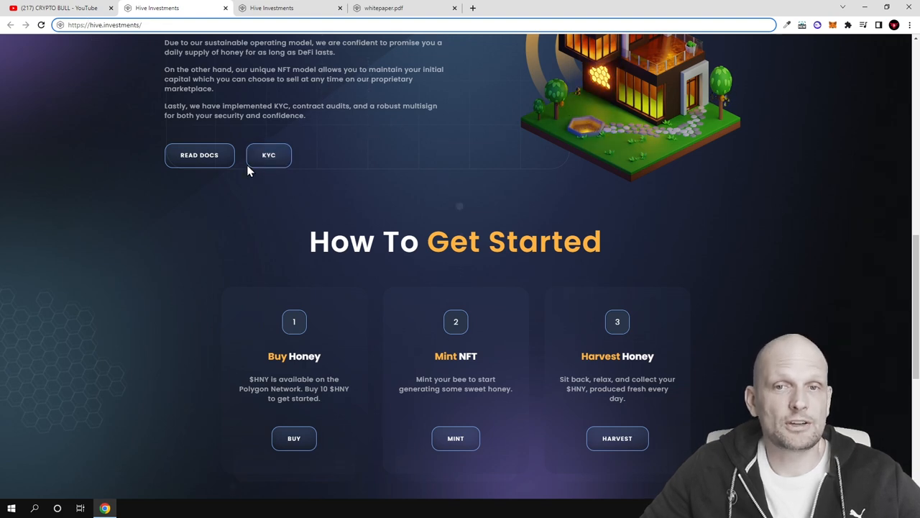
# - Open the Assure DeFi KYC verification page in a new tab, then return to the Hive site
pyautogui.click(269, 155)
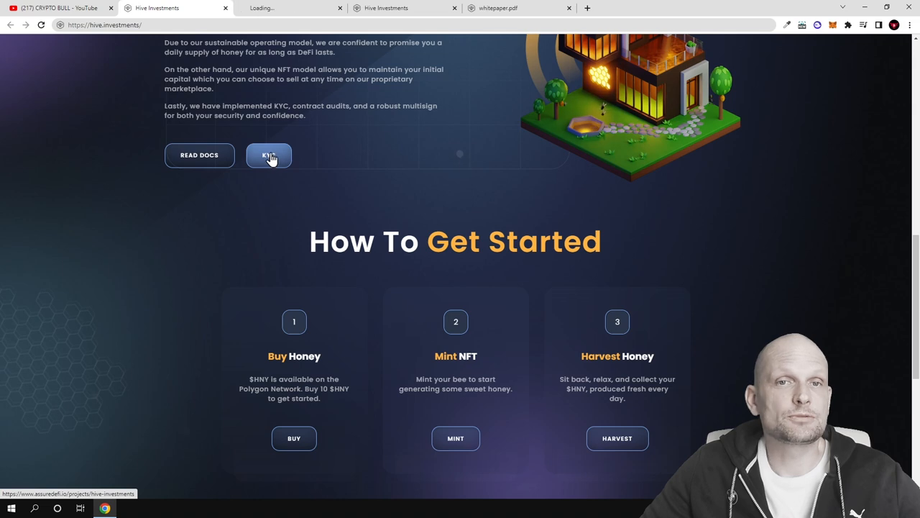
pyautogui.click(269, 155)
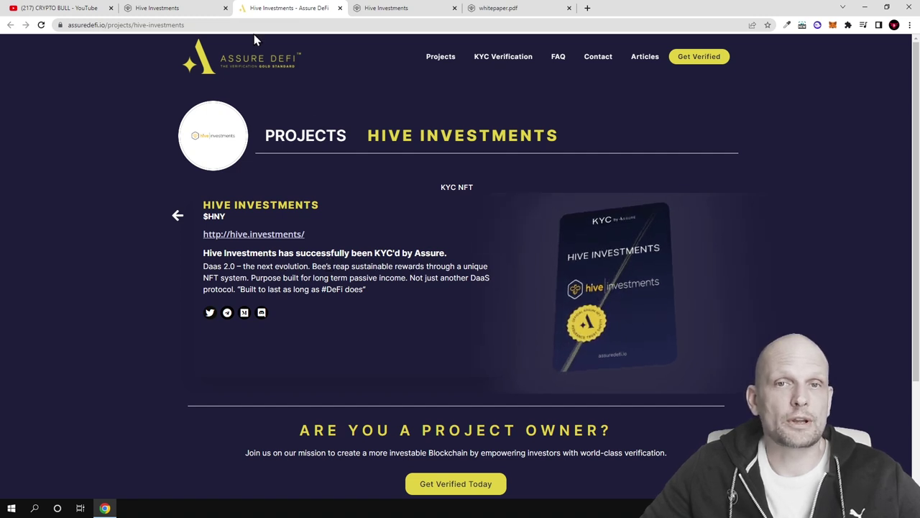
pyautogui.click(253, 233)
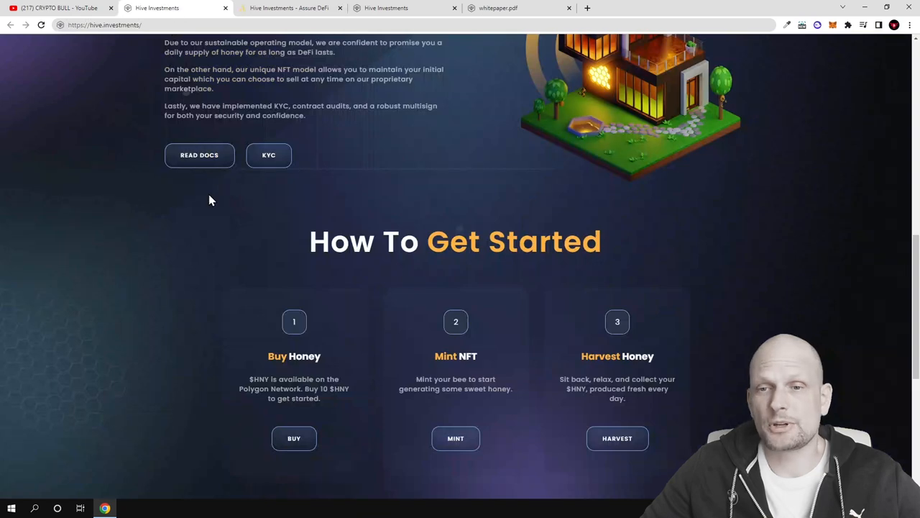
# - Bring the Buy Honey, Mint NFT and Harvest Honey cards fully into view
pyautogui.scroll(-3)
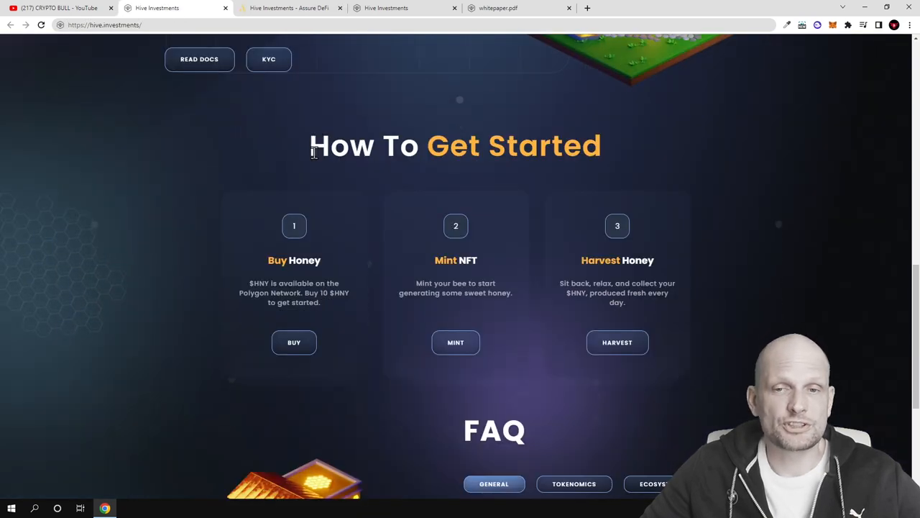
pyautogui.moveTo(294, 350)
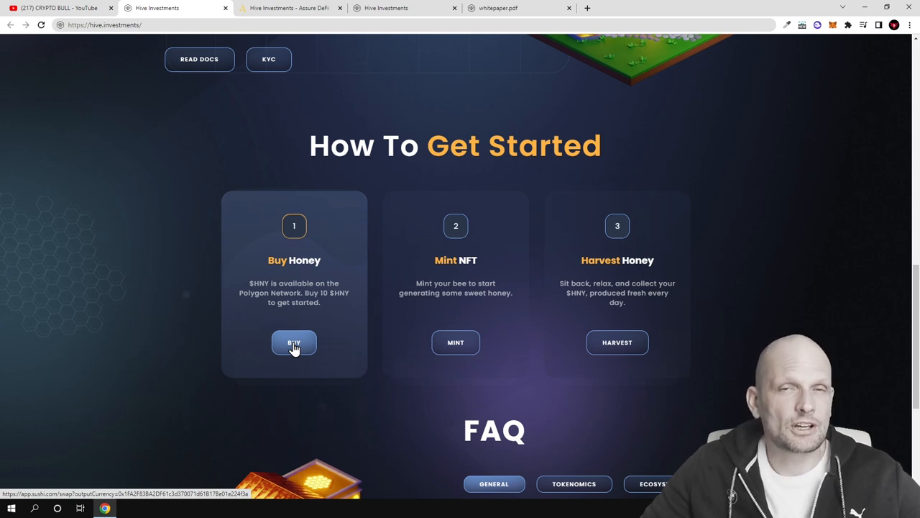
pyautogui.moveTo(564, 351)
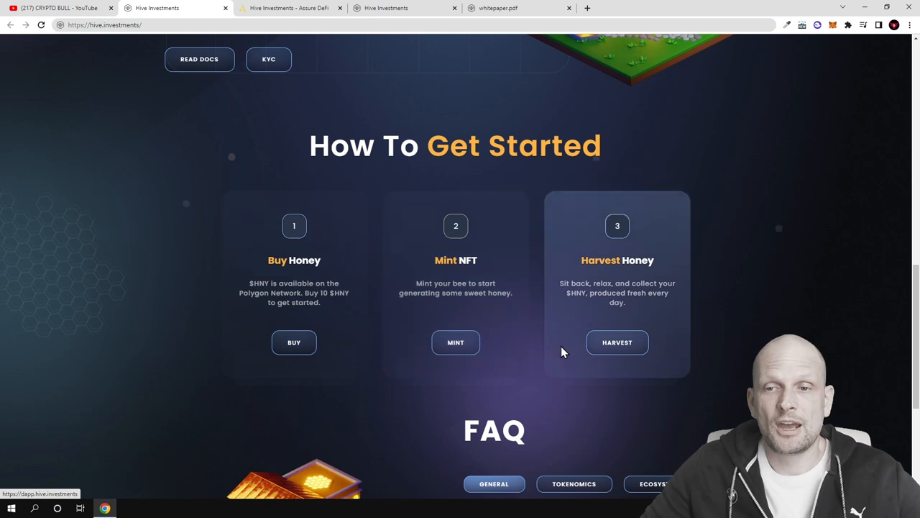
pyautogui.moveTo(455, 342)
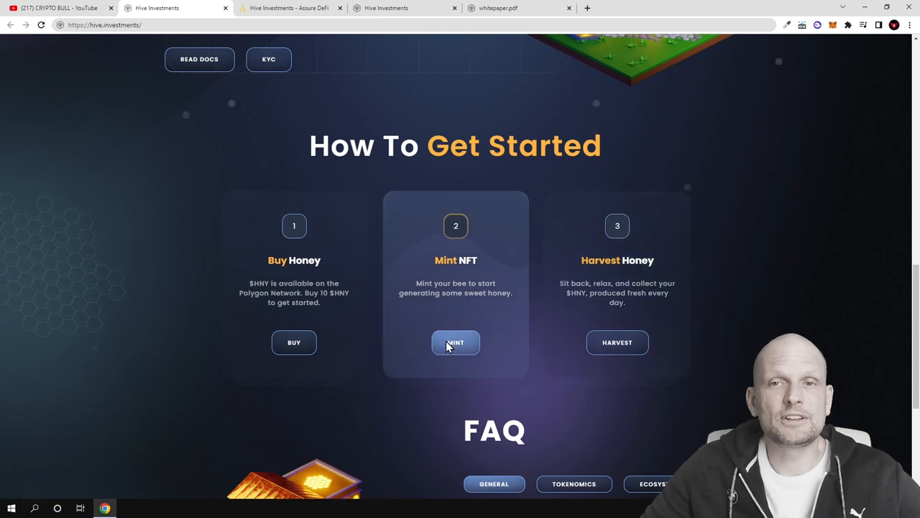
# - Open dapp.hive.investments, try mint quantities 2, 1 and 4, highlight the HNY cost and show the $HNY menu
pyautogui.click(454, 342)
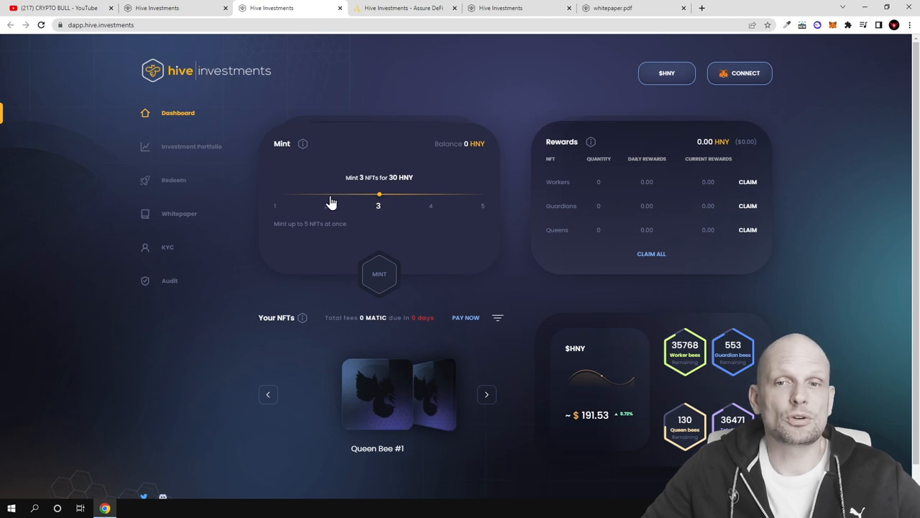
pyautogui.moveTo(379, 194); pyautogui.dragTo(326, 194)
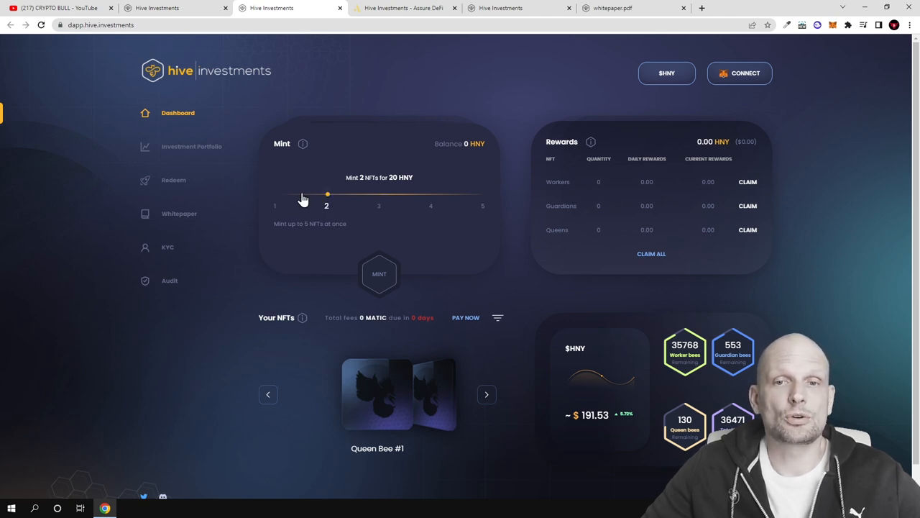
pyautogui.moveTo(327, 195); pyautogui.dragTo(276, 194)
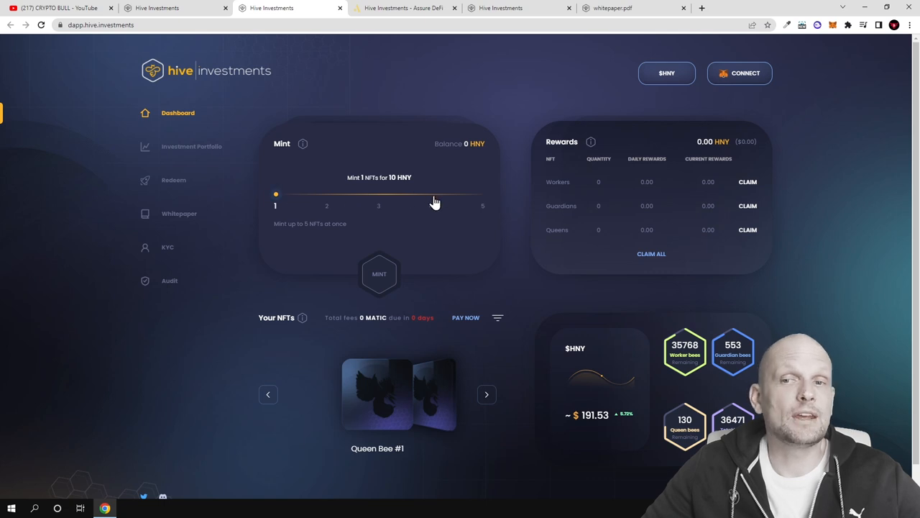
pyautogui.moveTo(276, 194); pyautogui.dragTo(430, 194)
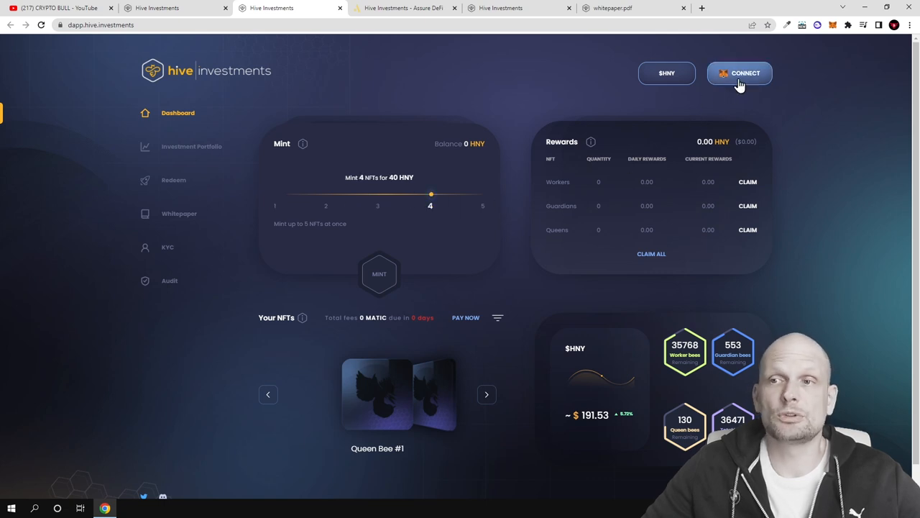
pyautogui.moveTo(372, 194)
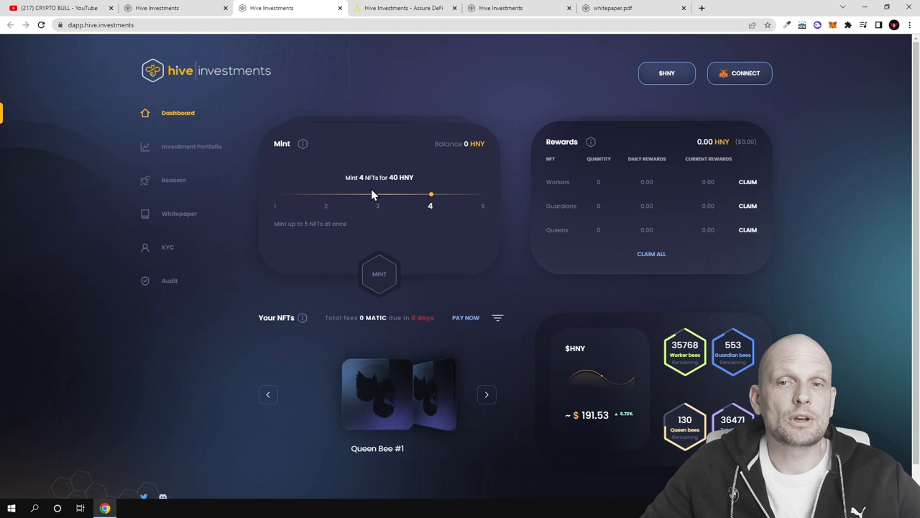
pyautogui.moveTo(362, 186)
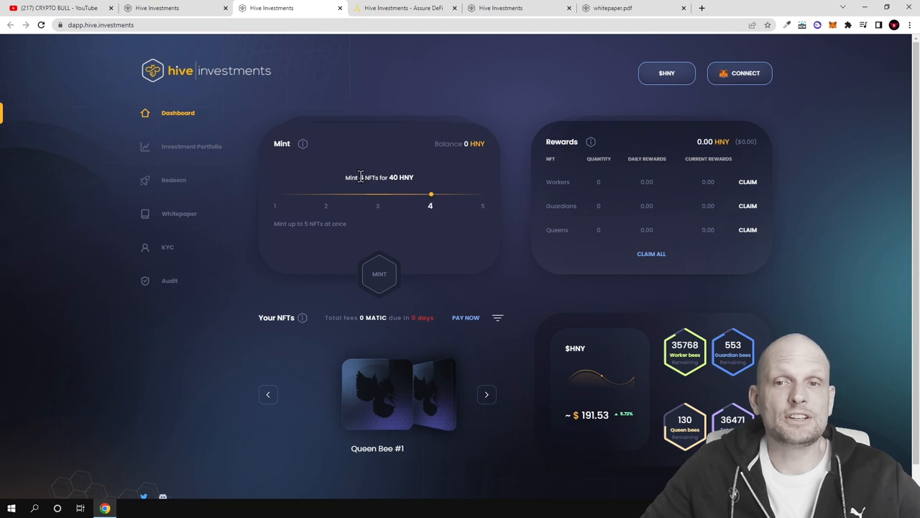
pyautogui.doubleClick(352, 177)
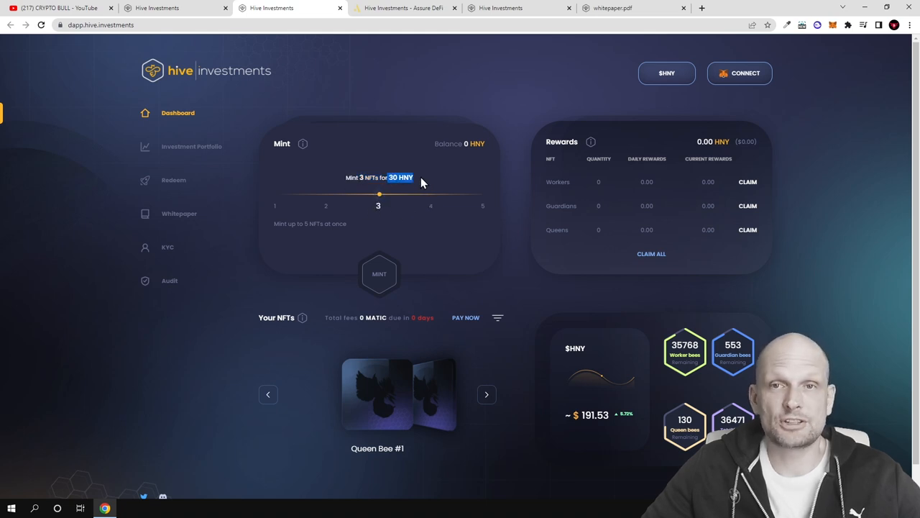
pyautogui.click(667, 72)
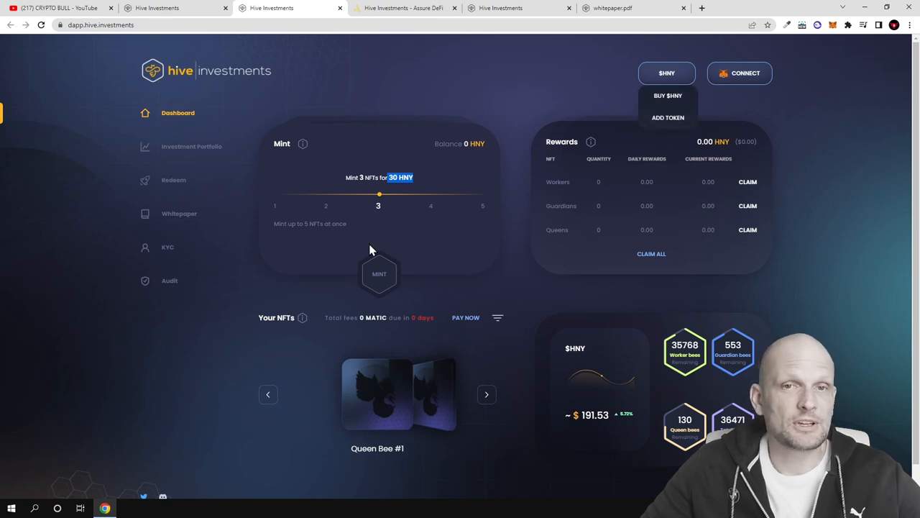
# - Expand the FAQ answers 'What chain is Hive on?' (Polygon) and 'What type of project is this?'
pyautogui.click(175, 9)
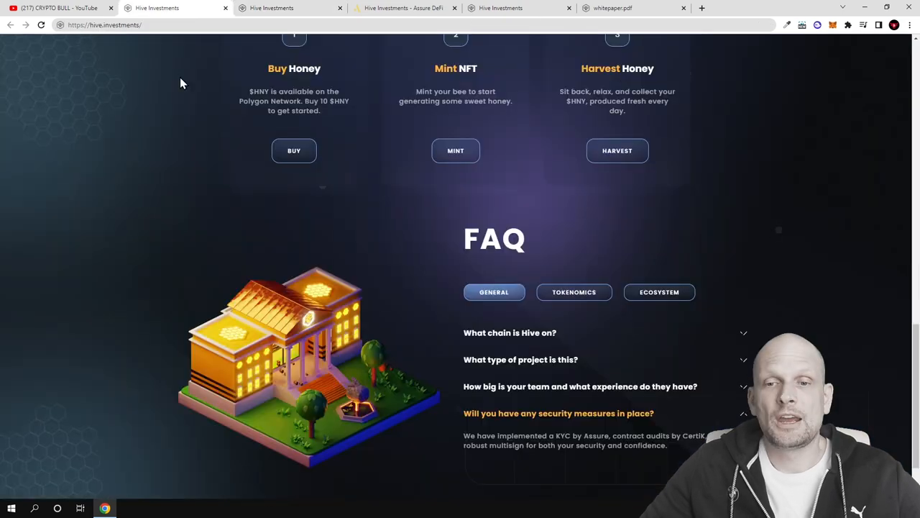
pyautogui.scroll(-3)
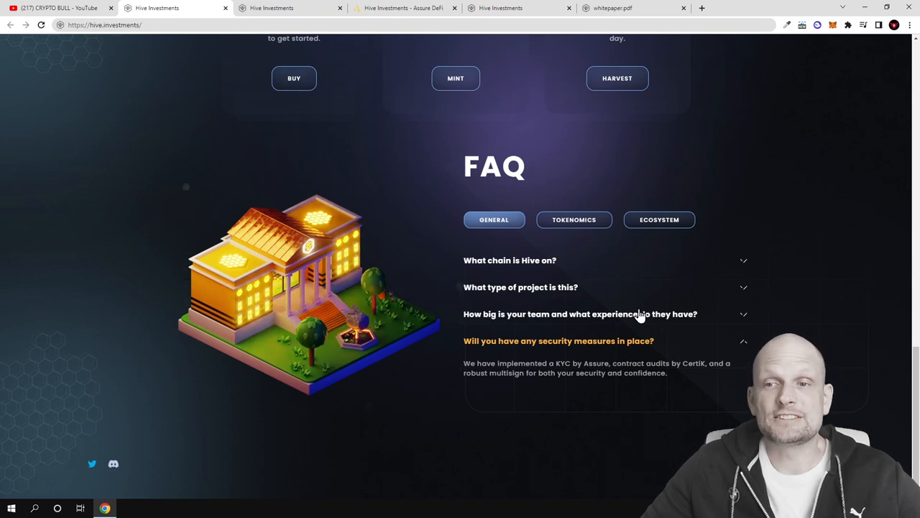
pyautogui.moveTo(525, 266)
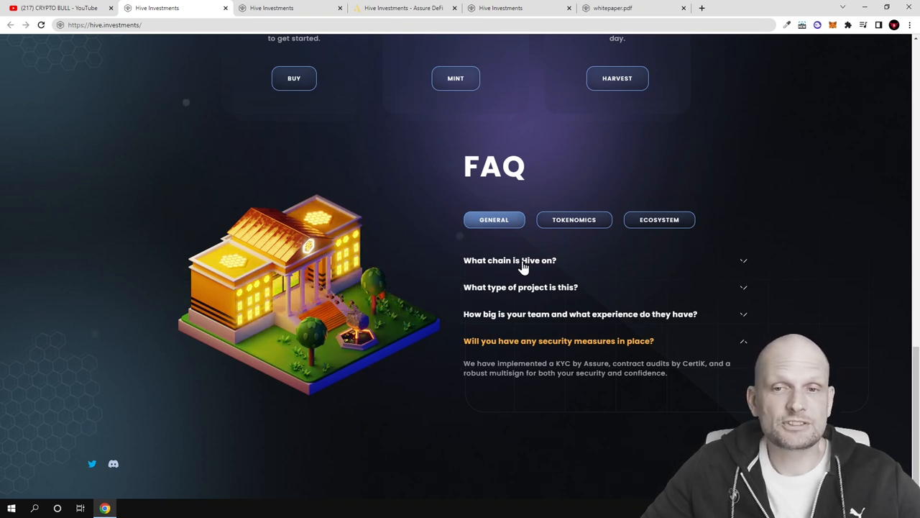
pyautogui.click(509, 261)
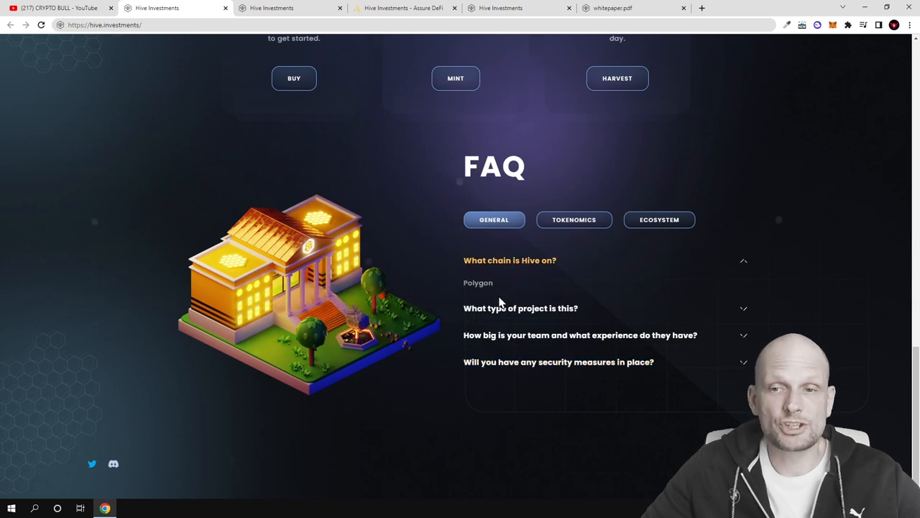
pyautogui.click(521, 308)
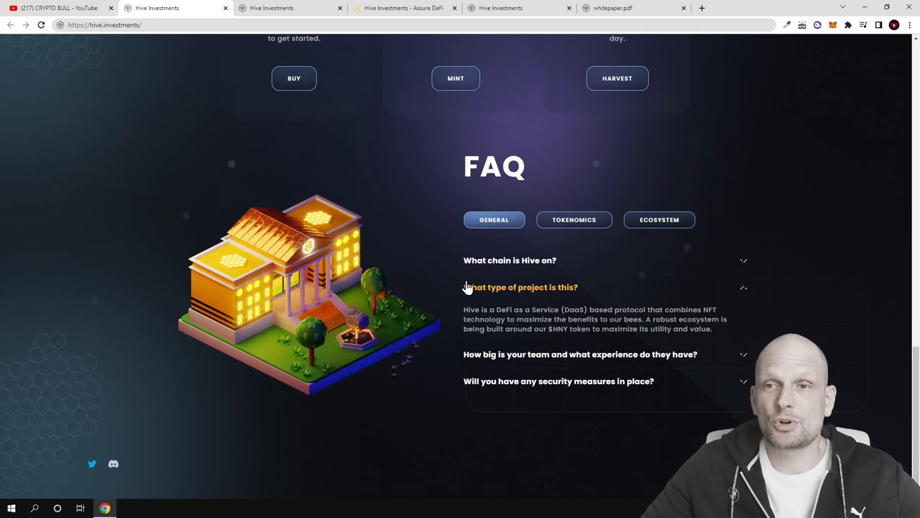
# - Scroll back up to the Welcome to the Hive banner at the top of the homepage
pyautogui.scroll(3)
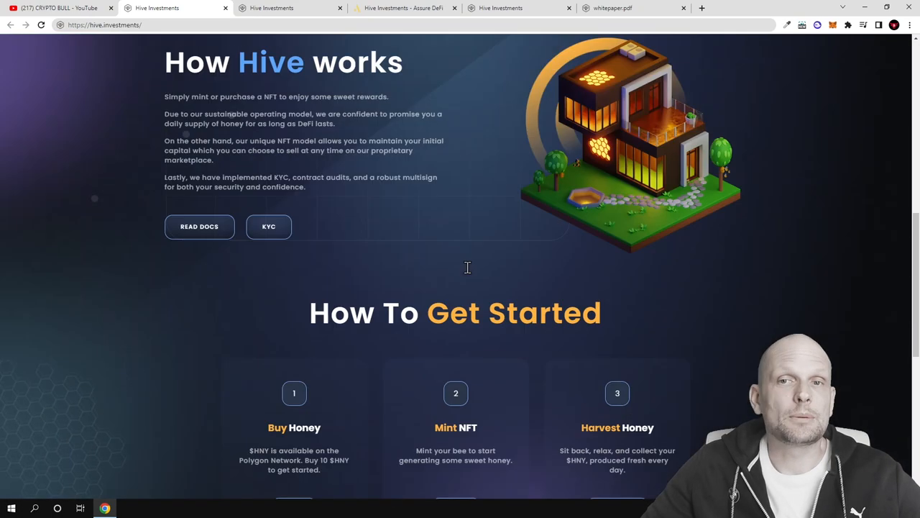
pyautogui.scroll(3)
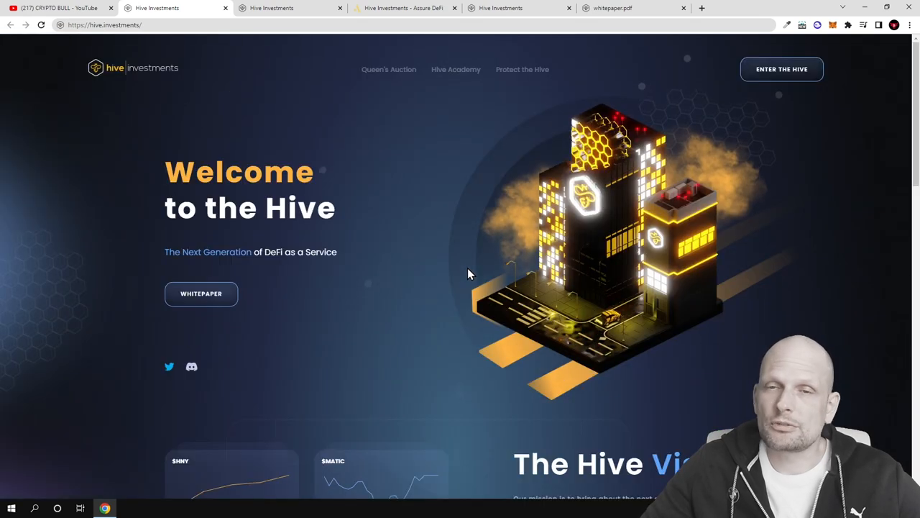
pyautogui.moveTo(453, 270)
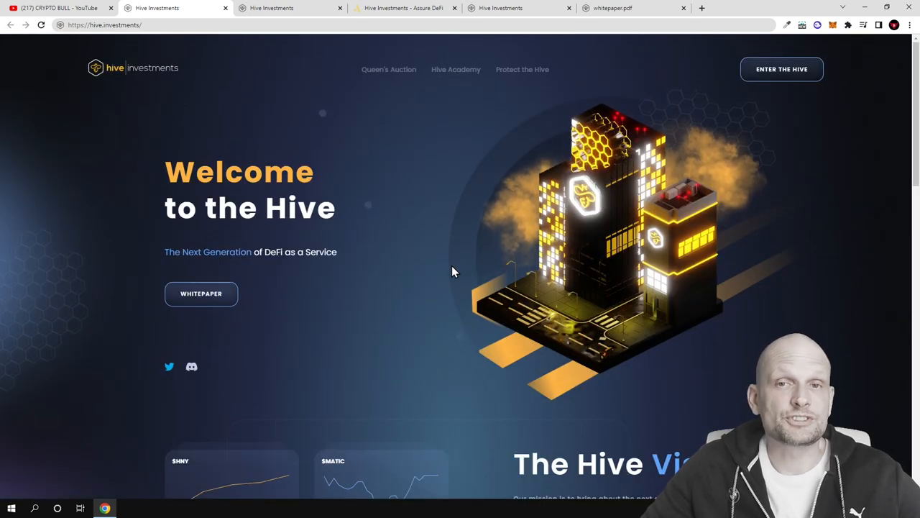
pyautogui.moveTo(443, 274)
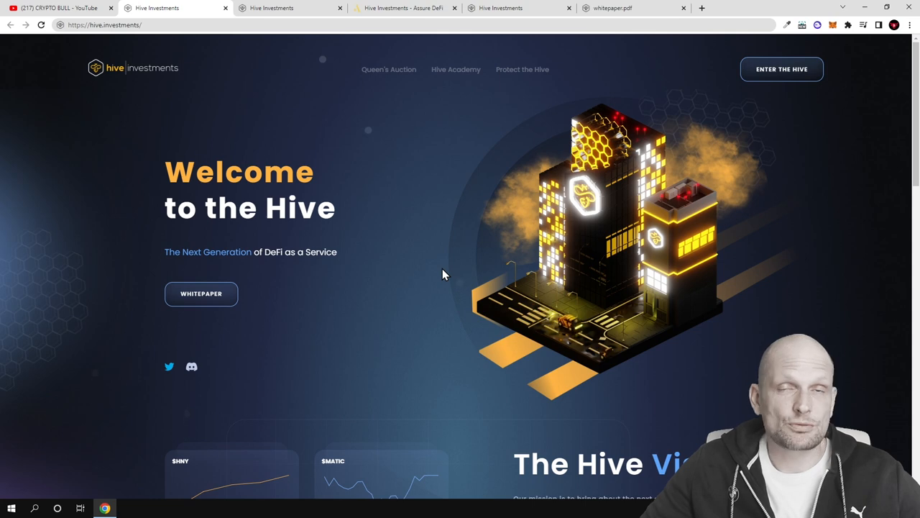